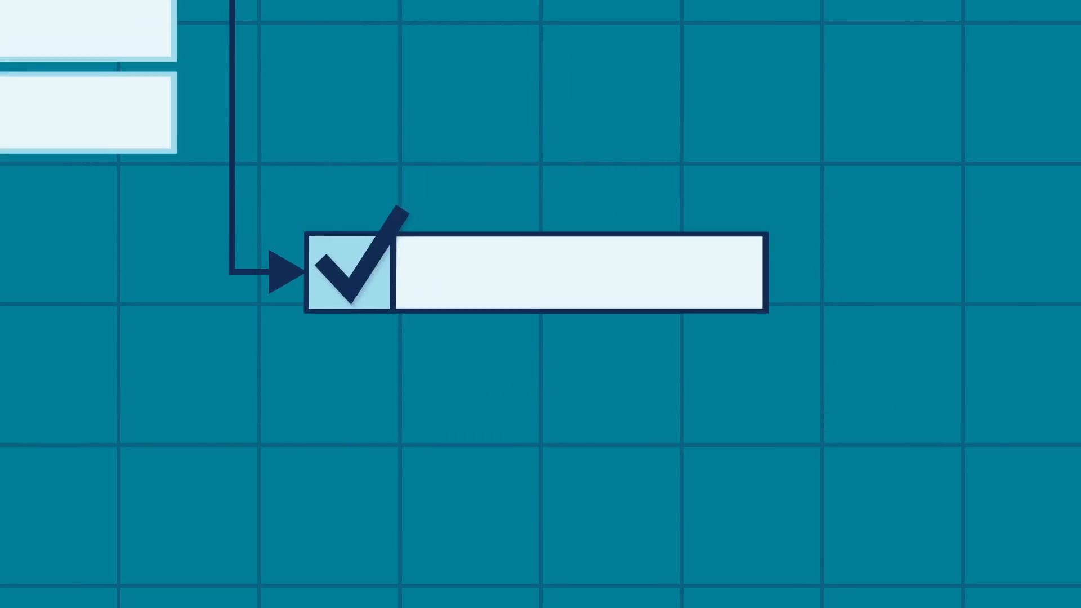
# - Replace the check mark in the entry's flag cell with an X
pyautogui.click(351, 272)
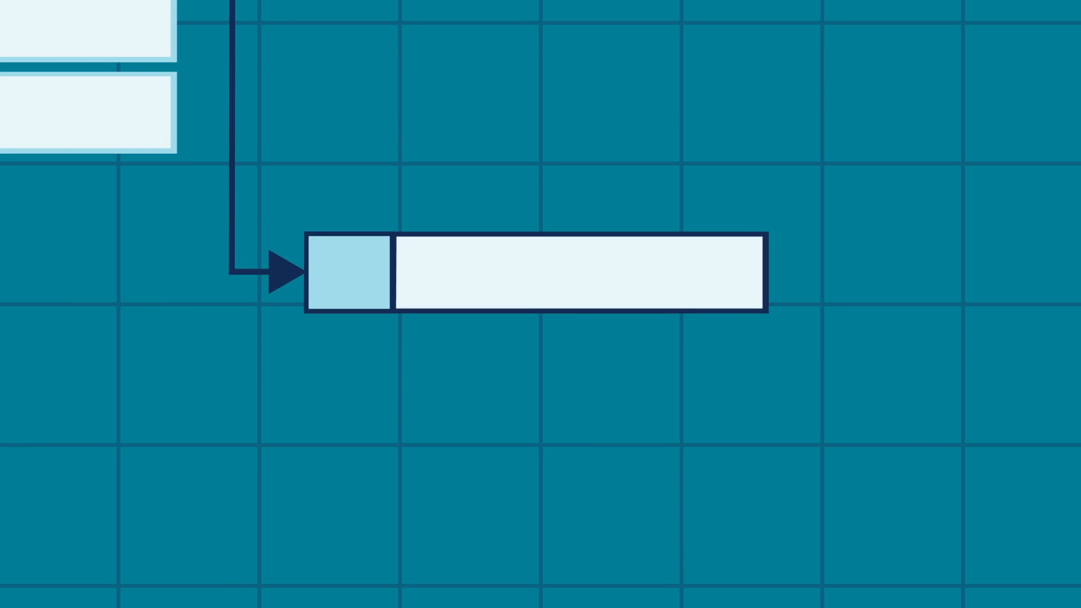
pyautogui.click(350, 273)
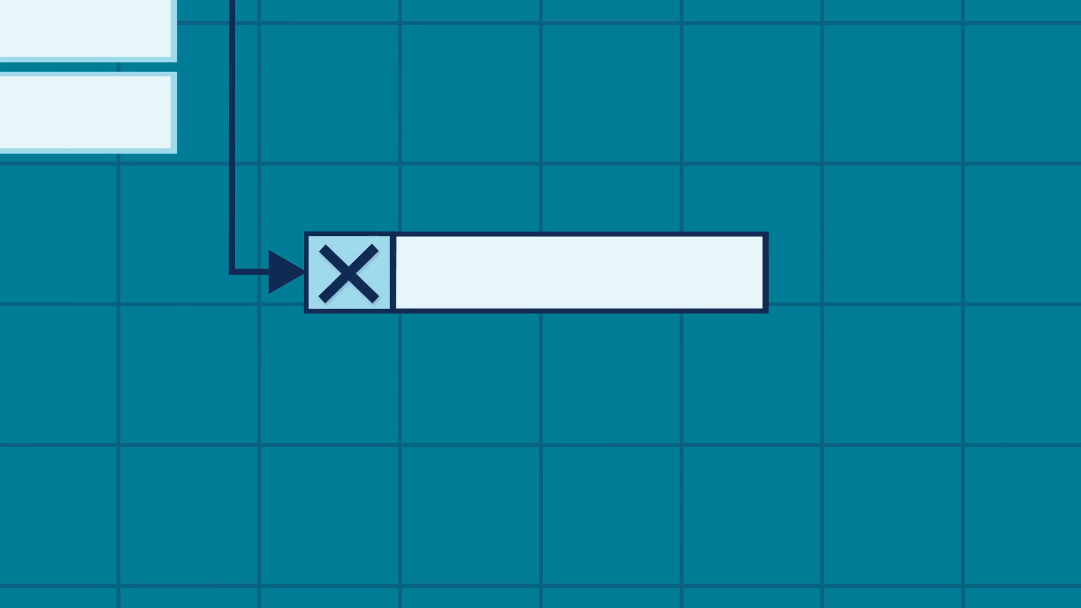